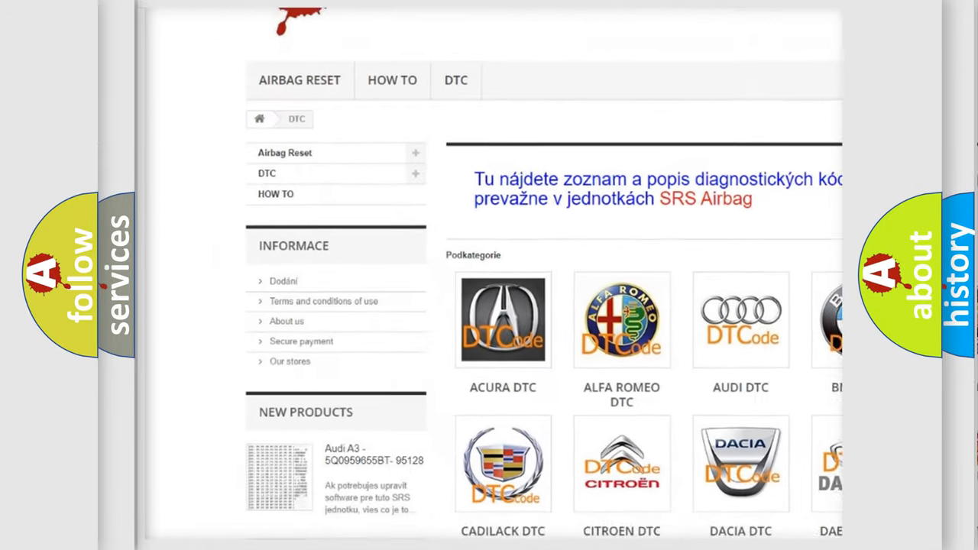
Scroll past the car-brand logo grid down to the list of B-prefixed trouble codes
scroll("down", 3)
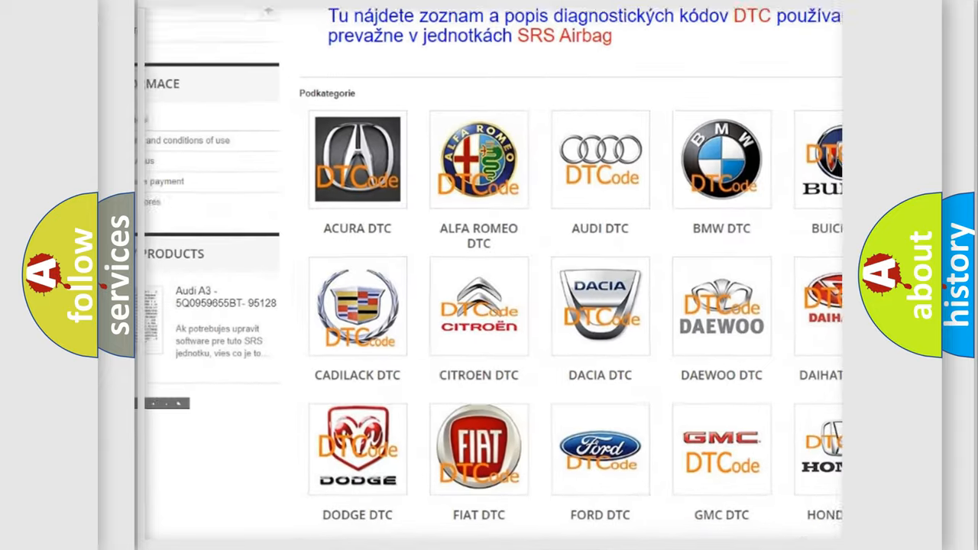
scroll("down", 3)
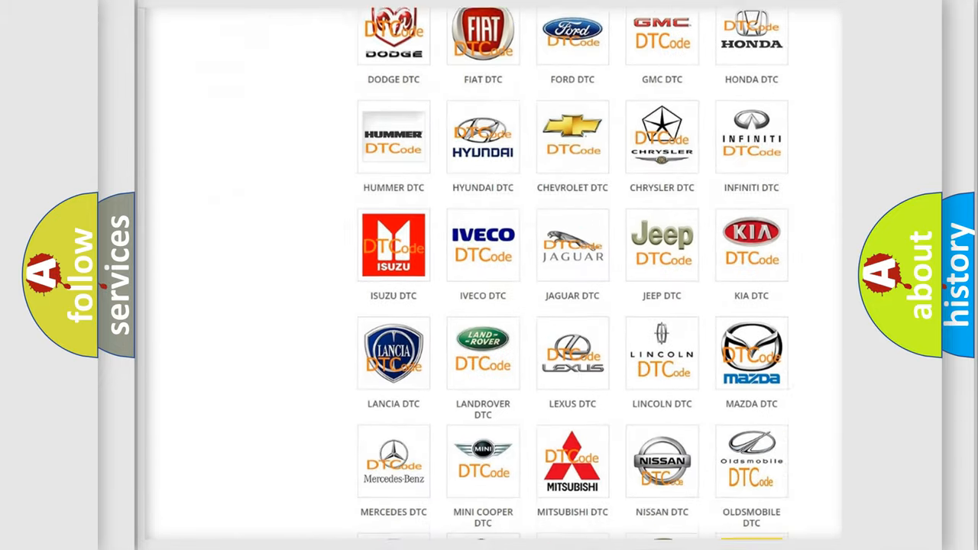
scroll("down", 3)
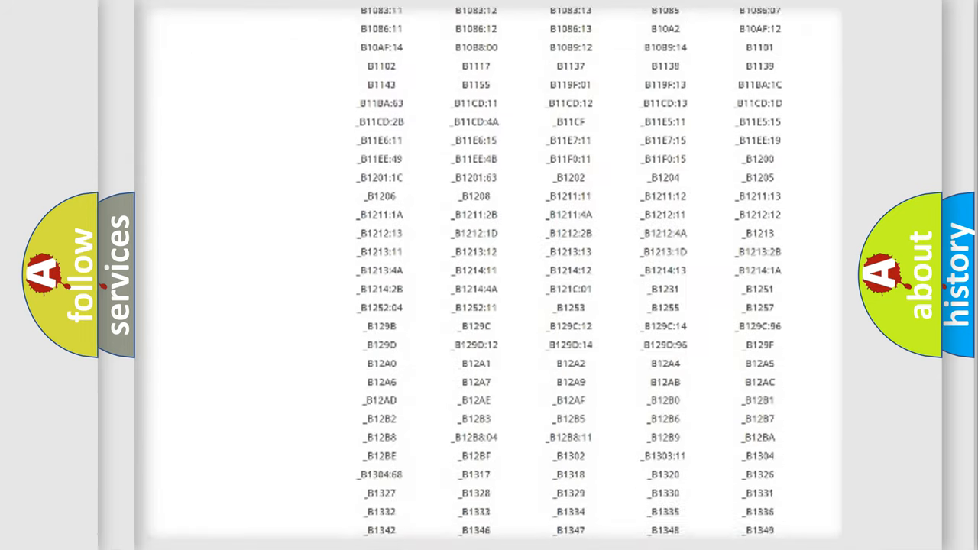
scroll("down", 3)
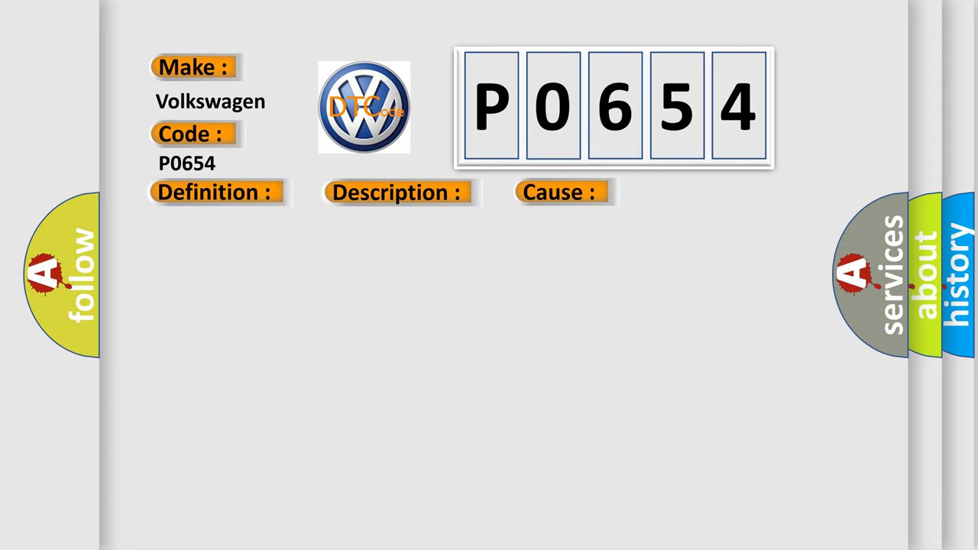
Let the P0654 card's Definition field fill in with "Tuner & Amplifier"
left_click(216, 192)
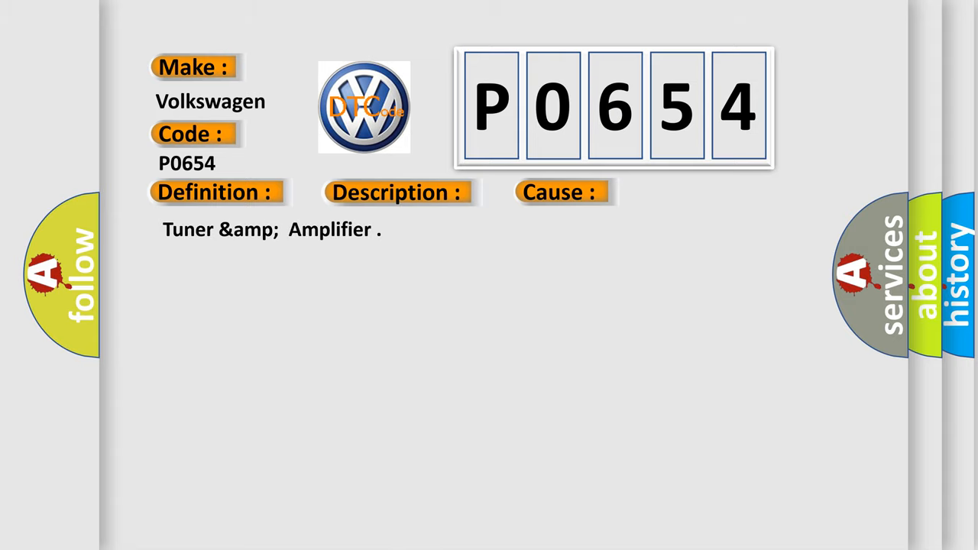